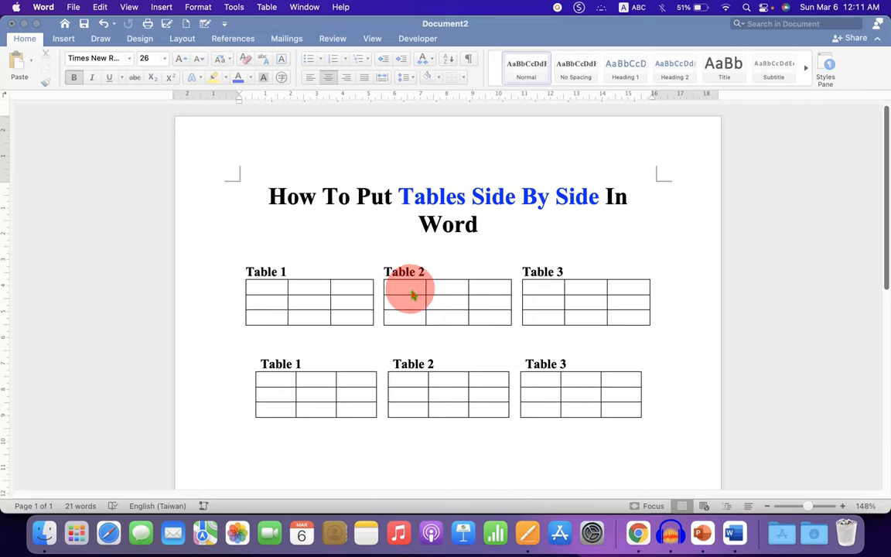
mouse_move(586, 294)
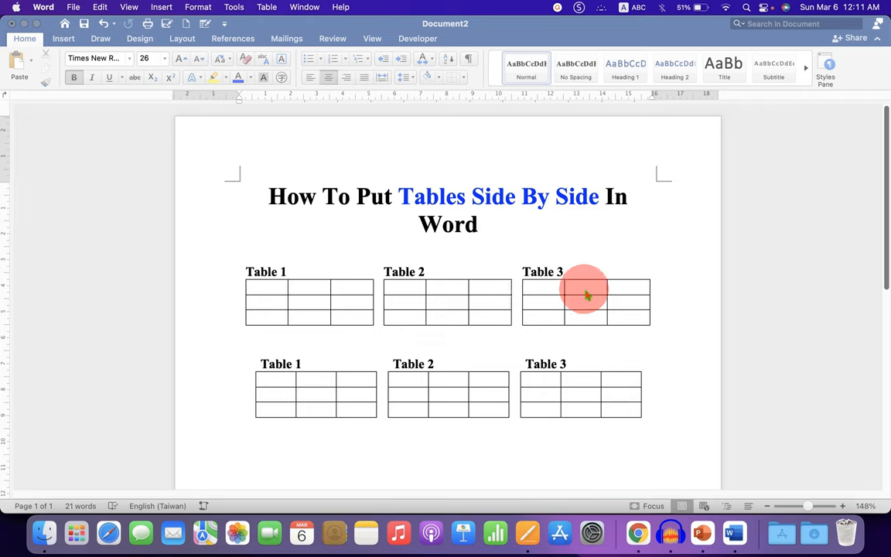
mouse_move(394, 292)
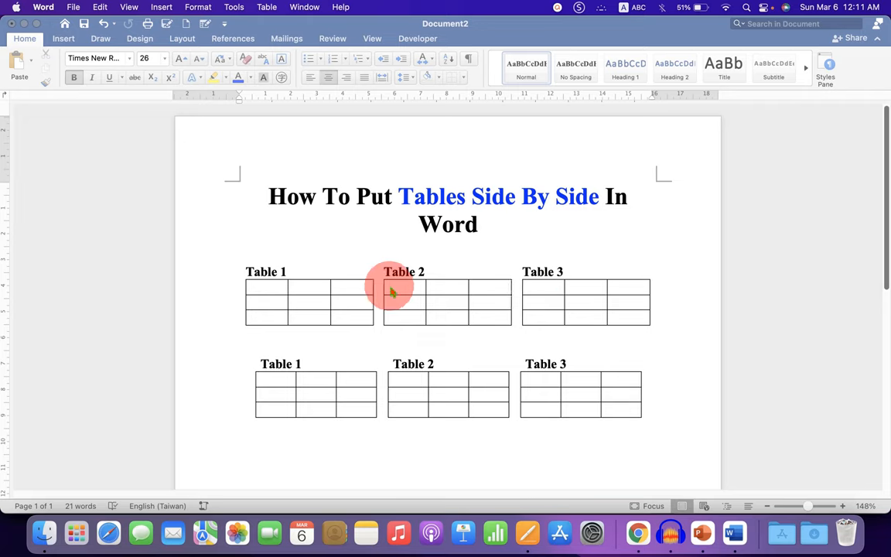
mouse_move(557, 296)
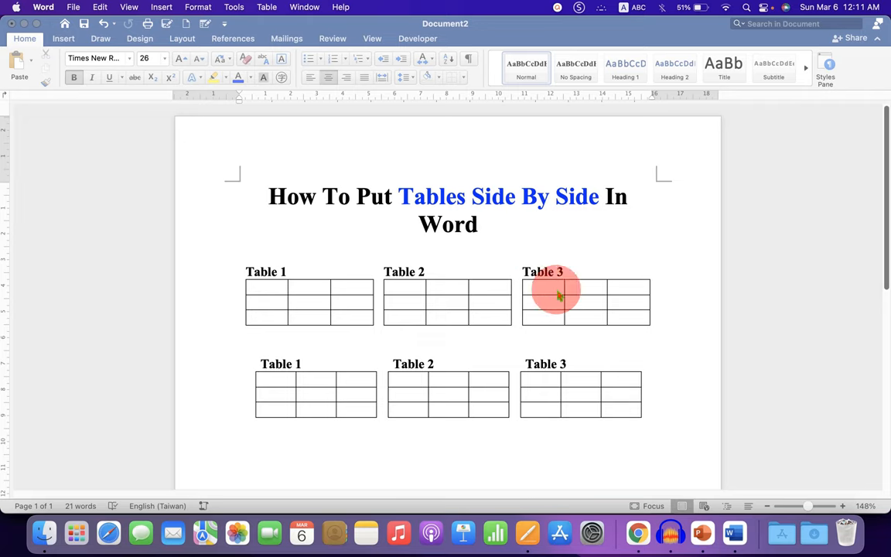
Step: Select the example box of three tables and drag it around to show it moves
left_click(370, 362)
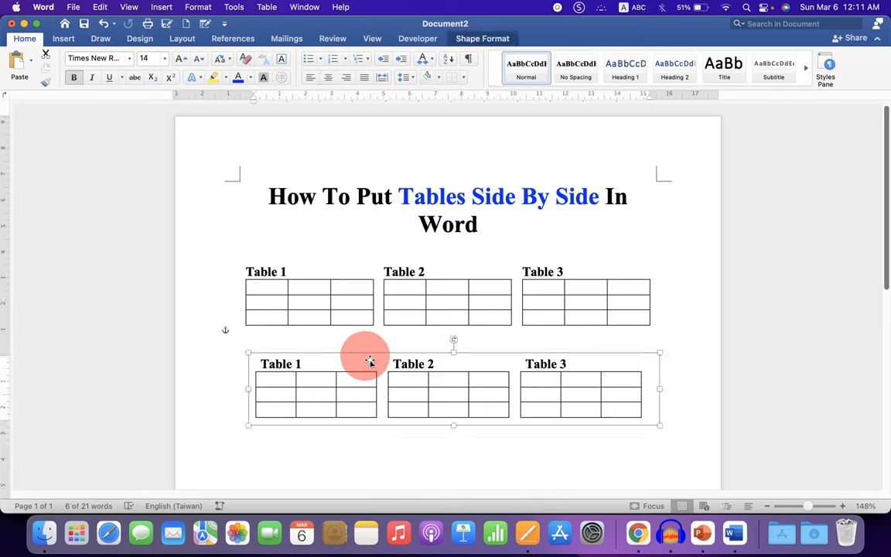
left_click_drag(370, 361, 390, 375)
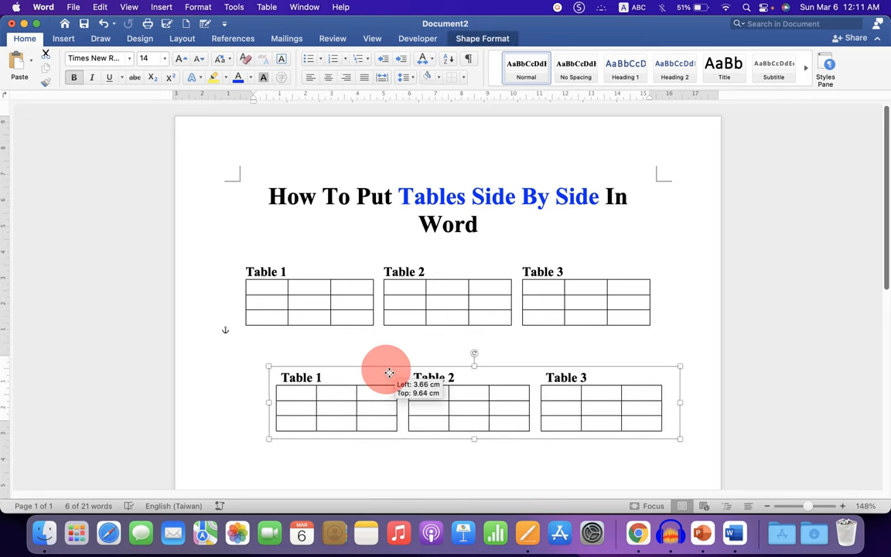
left_click_drag(390, 373, 372, 362)
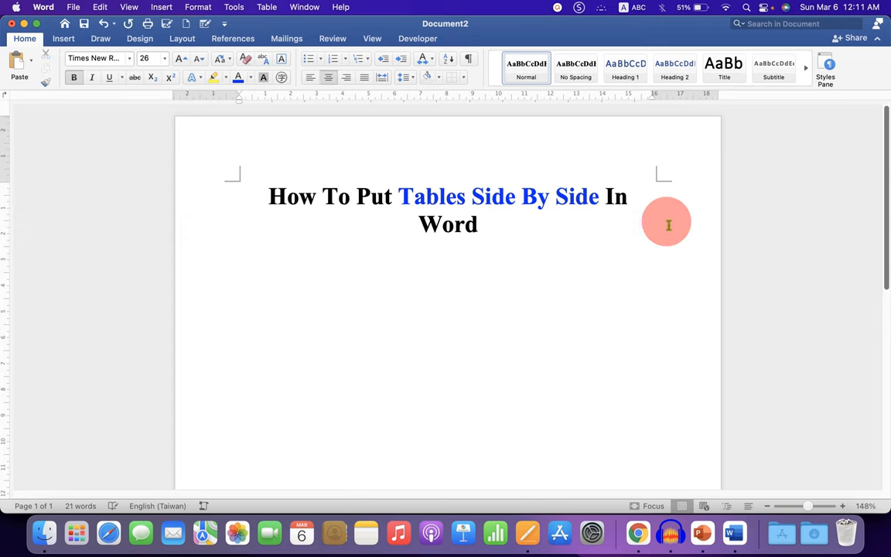
Step: Insert a one-row, three-column table below the title with left-aligned cell text
left_click(449, 279)
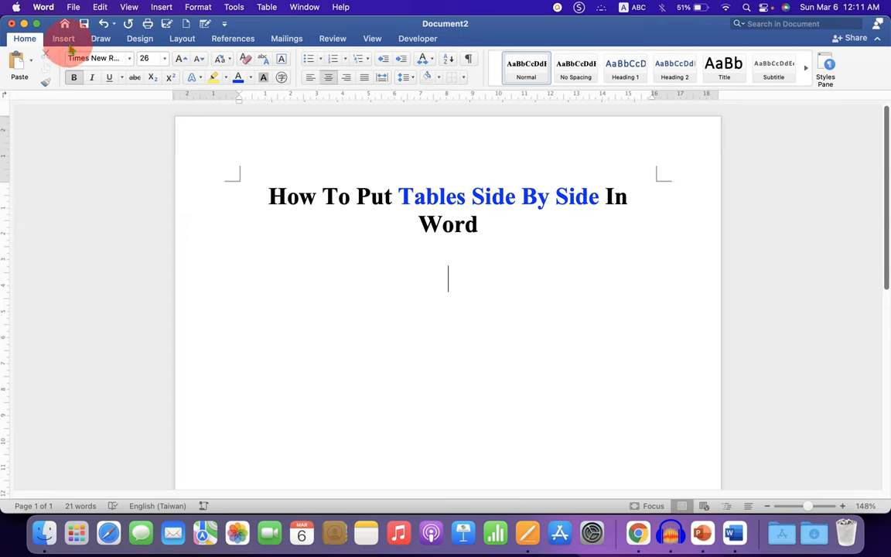
left_click(64, 39)
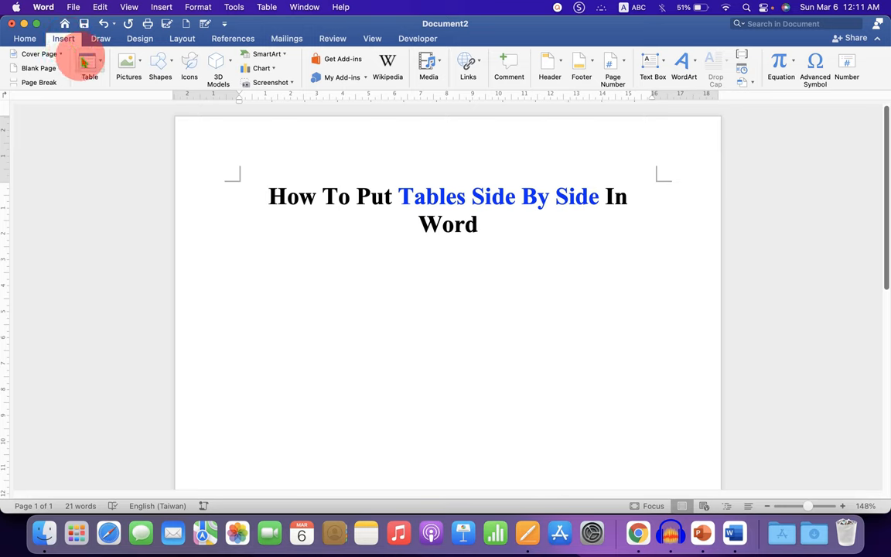
left_click(90, 68)
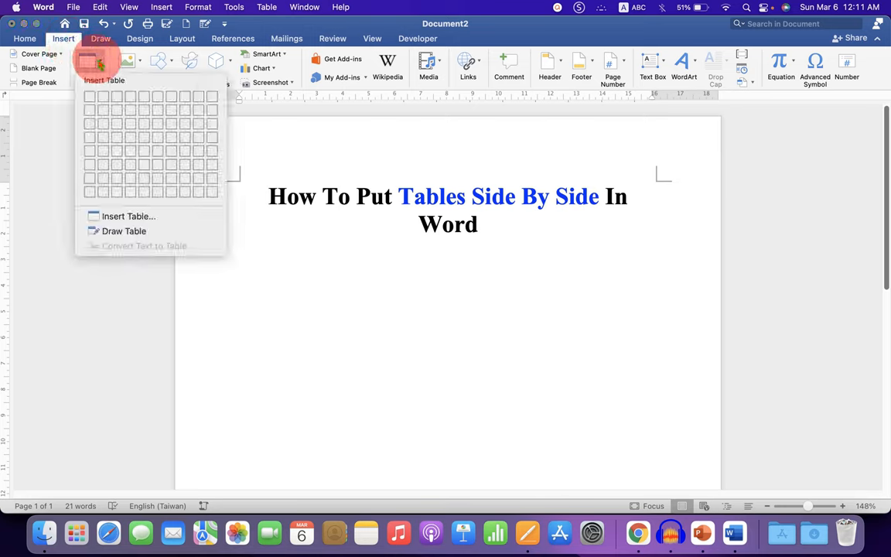
mouse_move(118, 101)
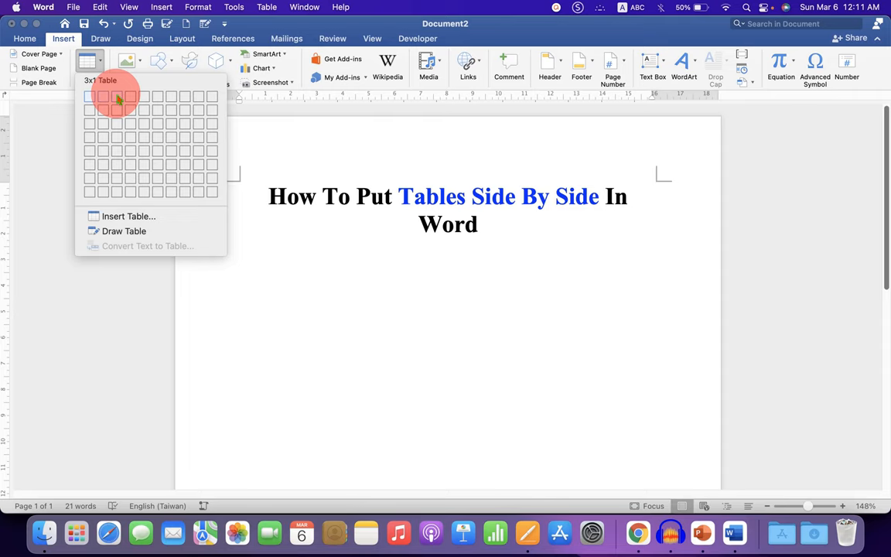
left_click(120, 100)
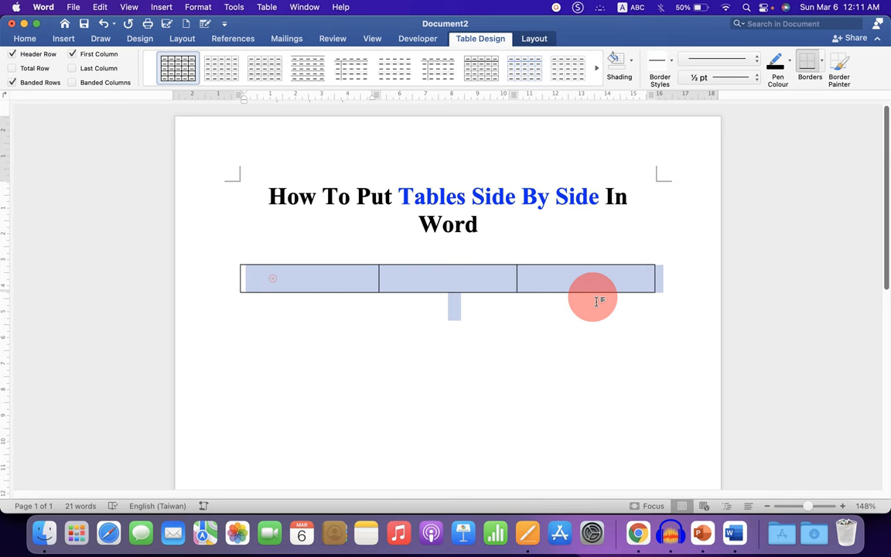
left_click(24, 38)
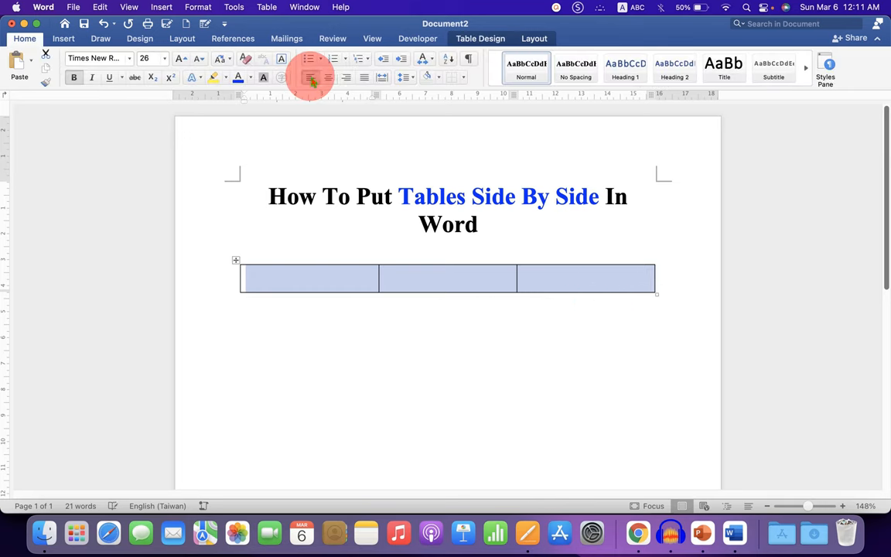
left_click(390, 279)
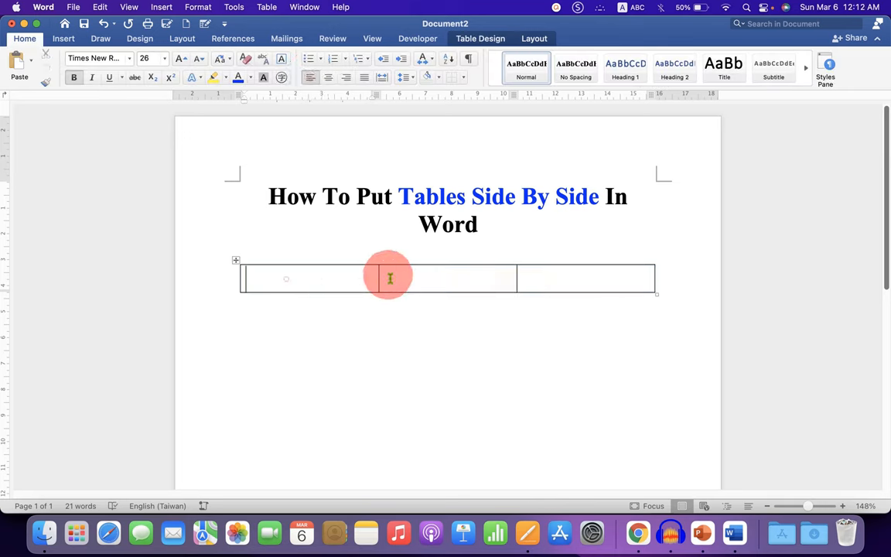
Step: Type the labels 'Table 1', 'Table 2' and 'Table 3' into the three cells
type("Table")
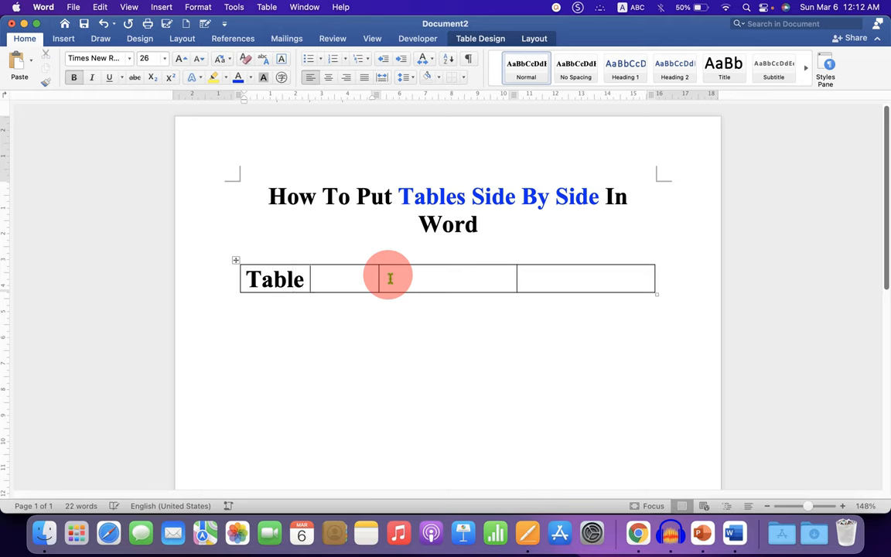
type("1")
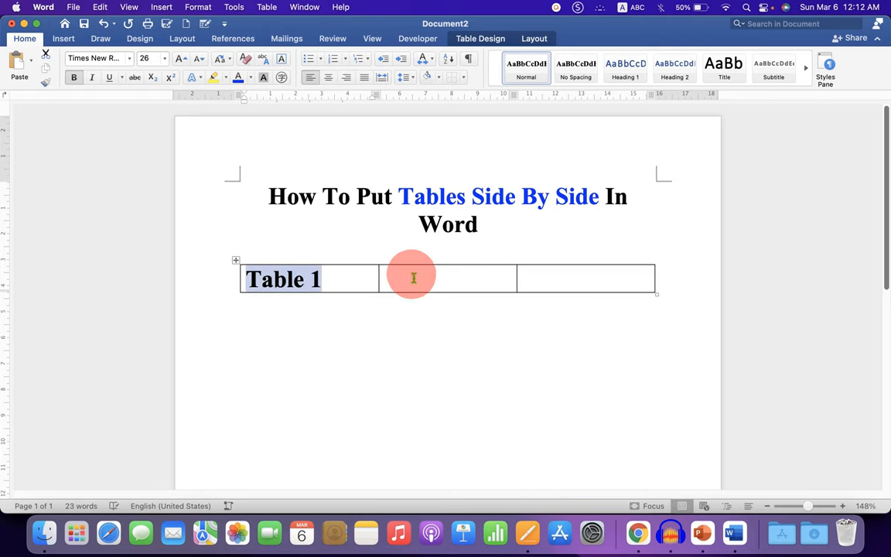
type("Table 2")
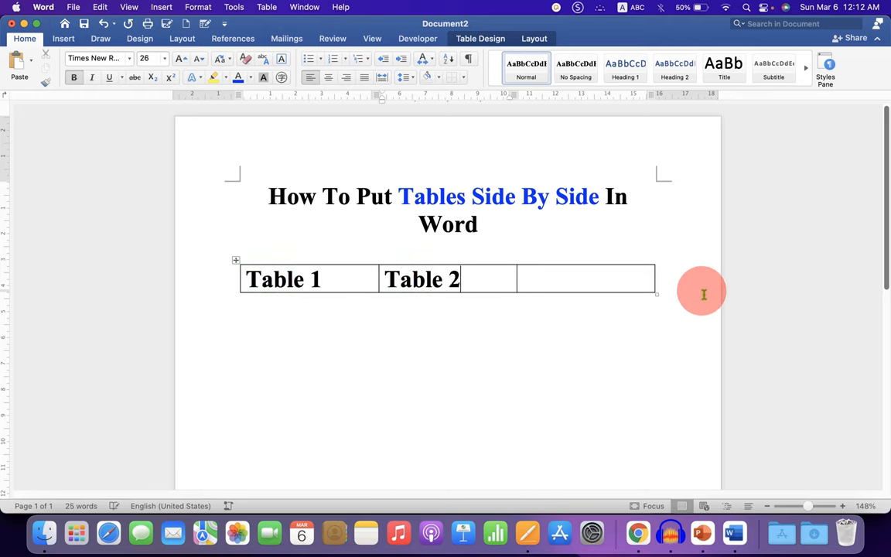
type("Table 1")
left_click(585, 278)
type("Table 3")
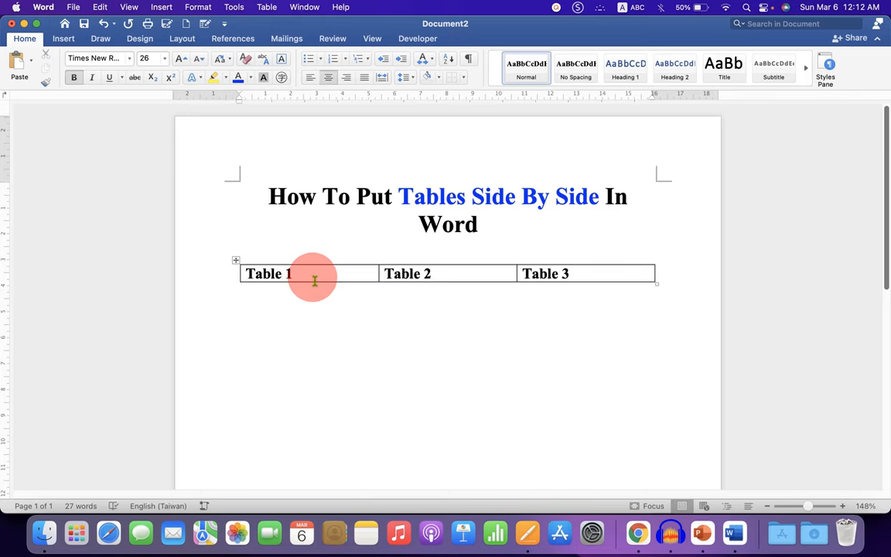
left_click(476, 273)
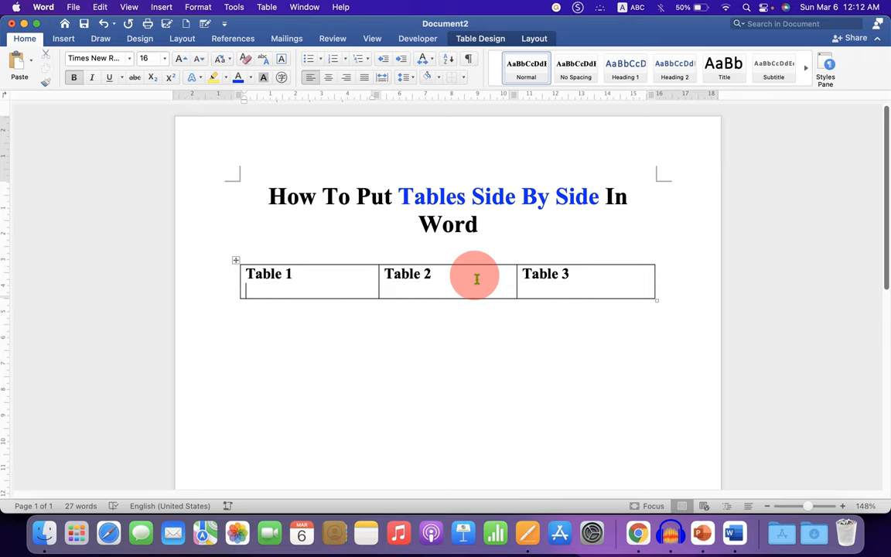
Step: Insert a nested 3x3 table beneath each cell's label in the outer table
left_click(64, 38)
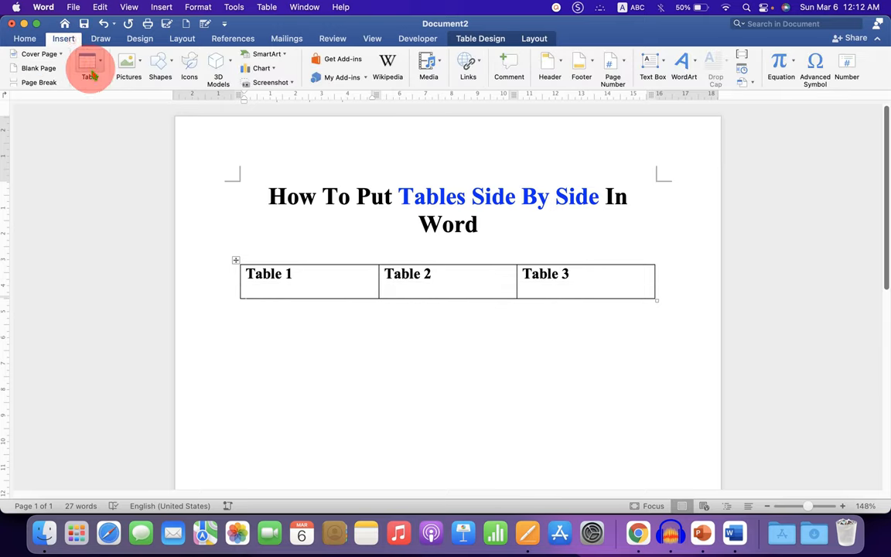
left_click(88, 66)
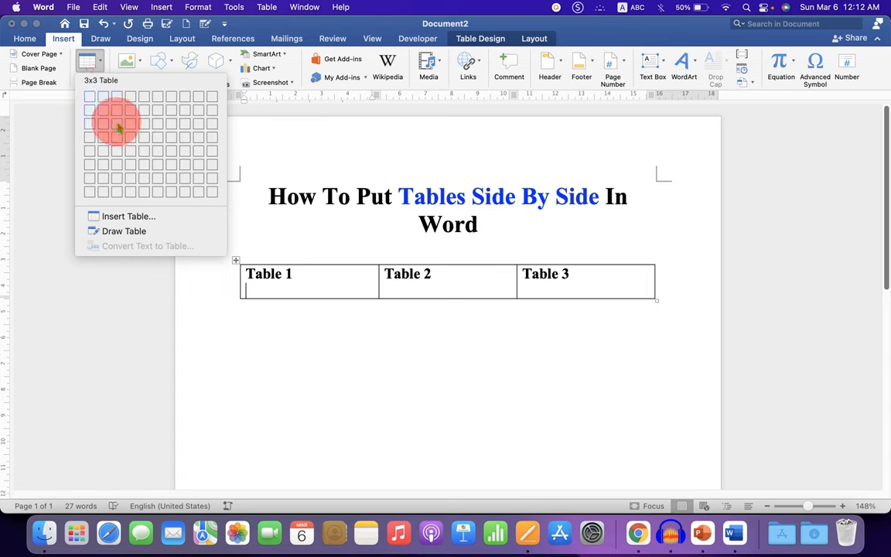
left_click(117, 124)
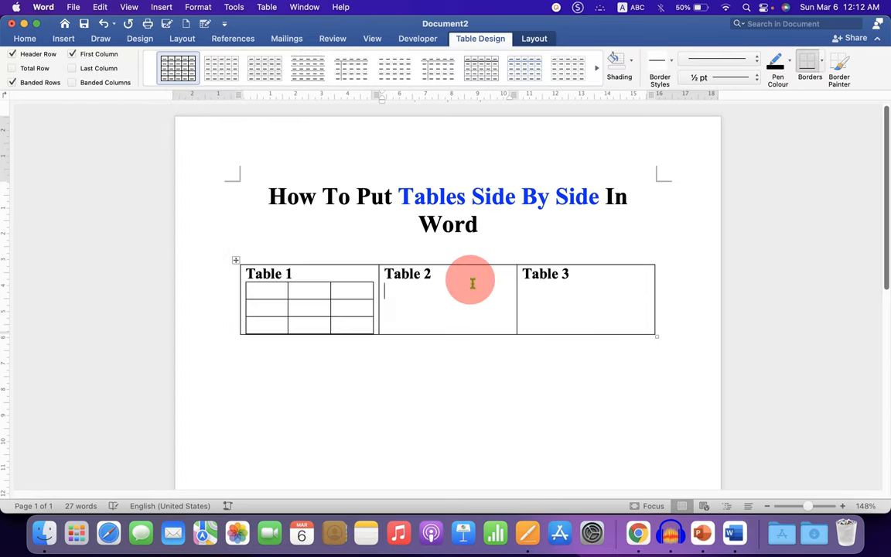
left_click(64, 38)
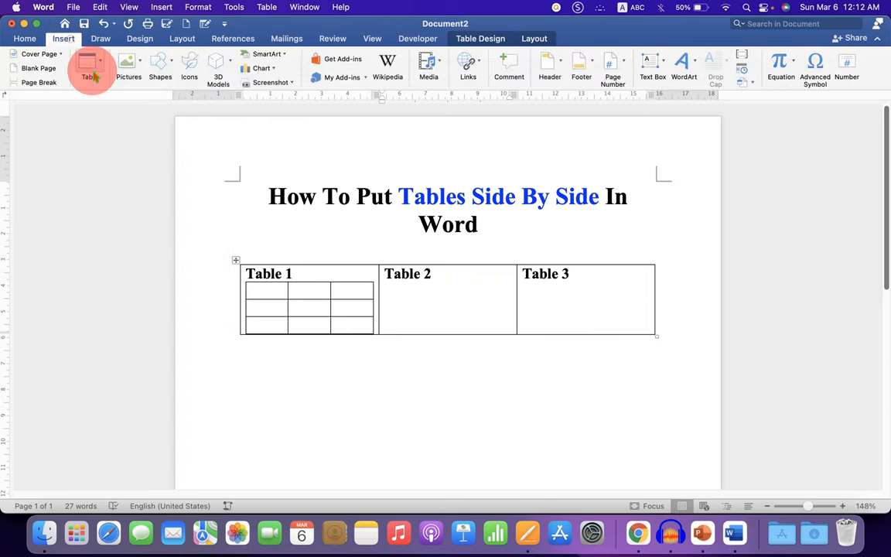
left_click(407, 300)
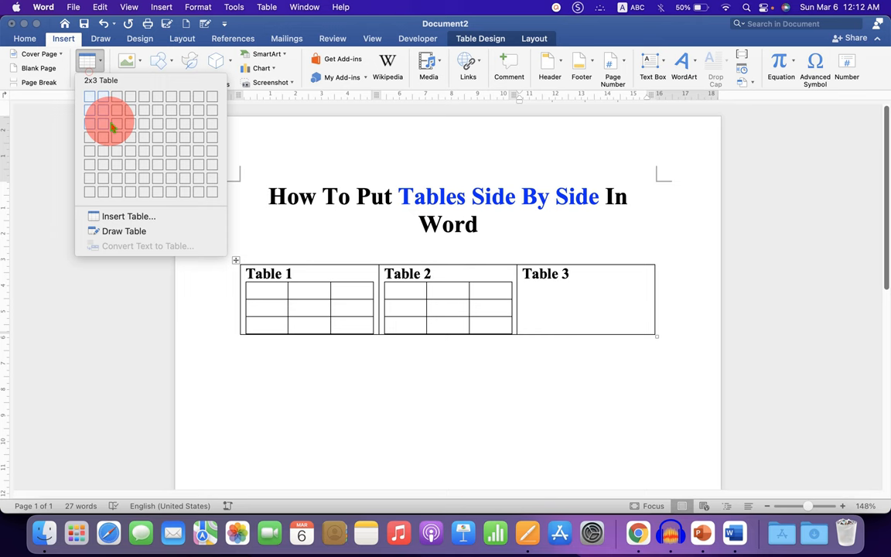
left_click(108, 122)
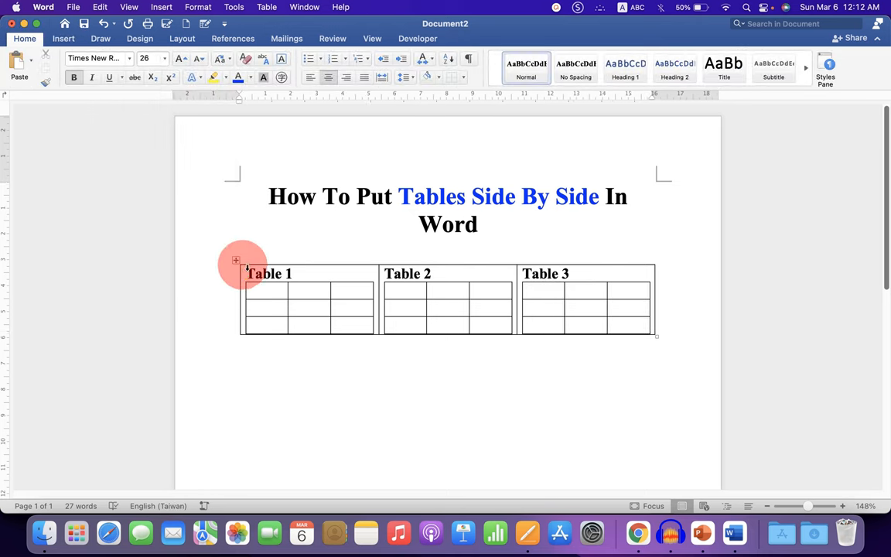
mouse_move(670, 324)
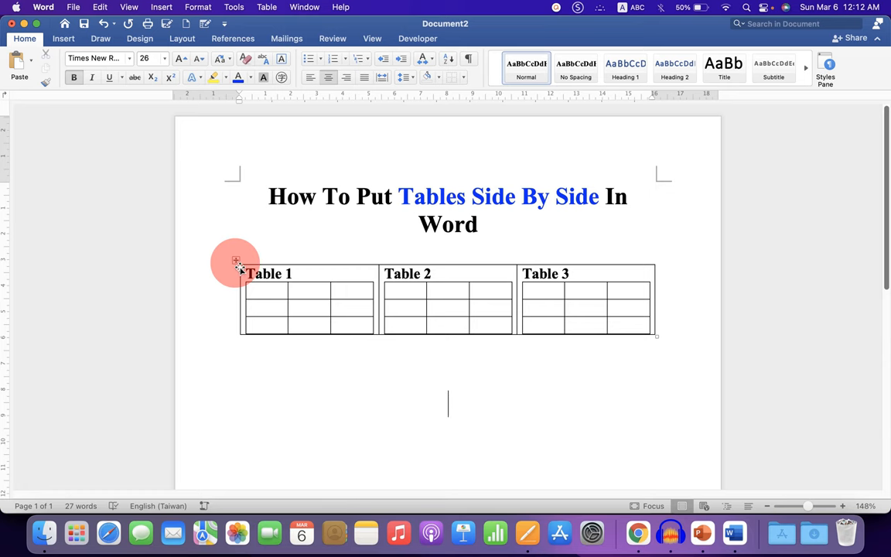
Step: Set the outer table's borders to None through Table Properties' Borders and Shading
right_click(236, 262)
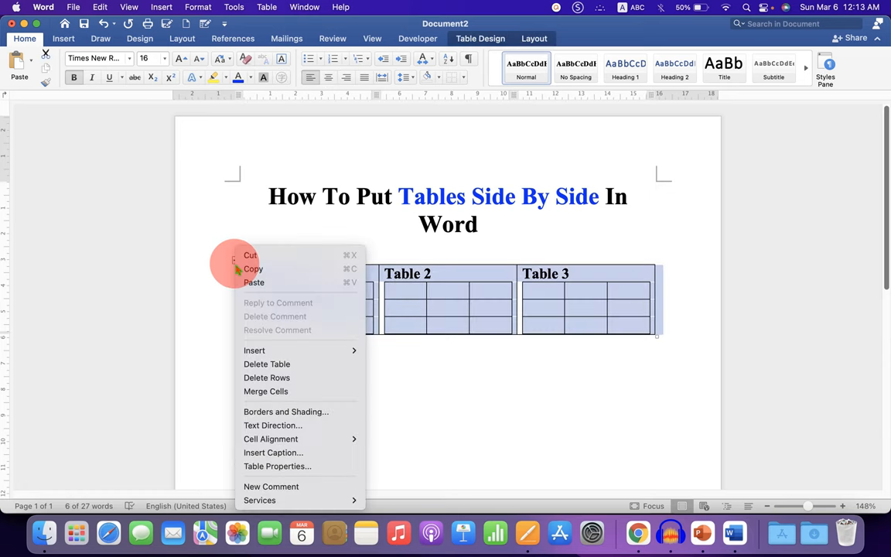
mouse_move(274, 466)
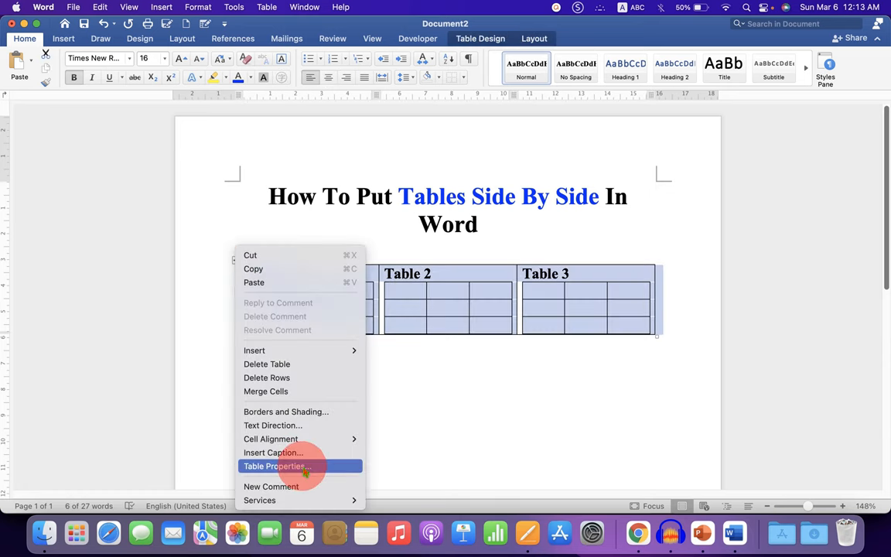
left_click(274, 465)
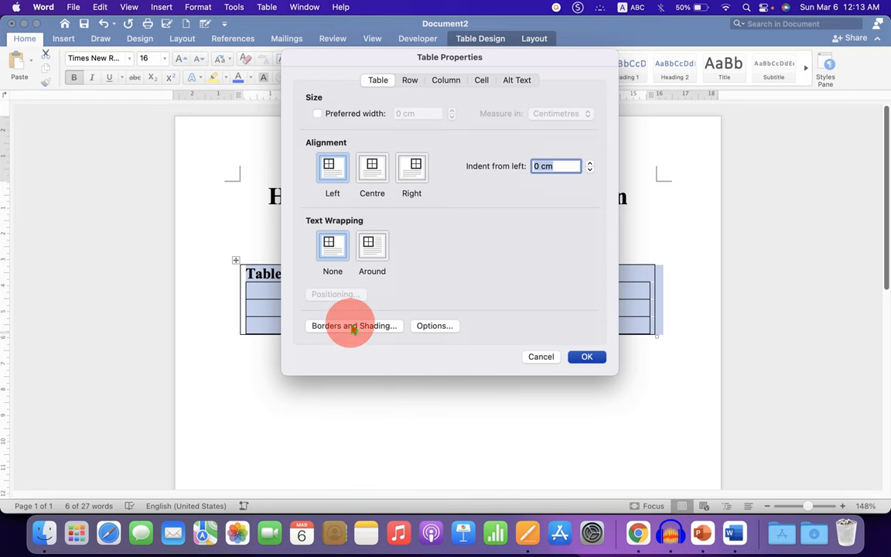
left_click(354, 325)
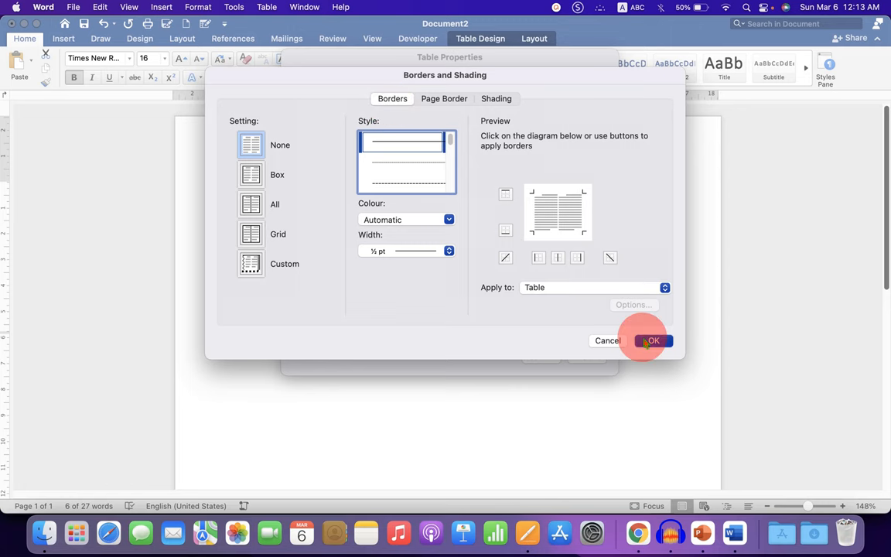
left_click(651, 340)
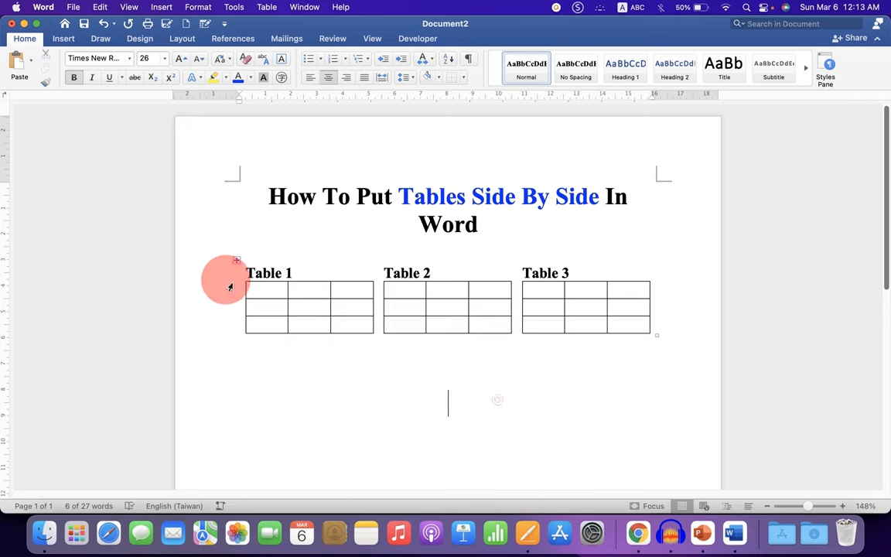
Step: Select the entire outer table and bring up the Insert options
left_click(303, 273)
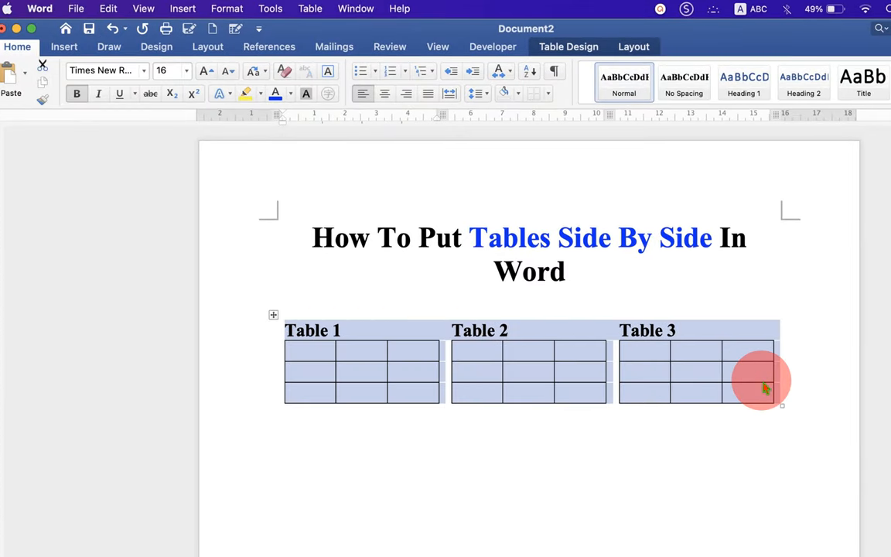
left_click(64, 46)
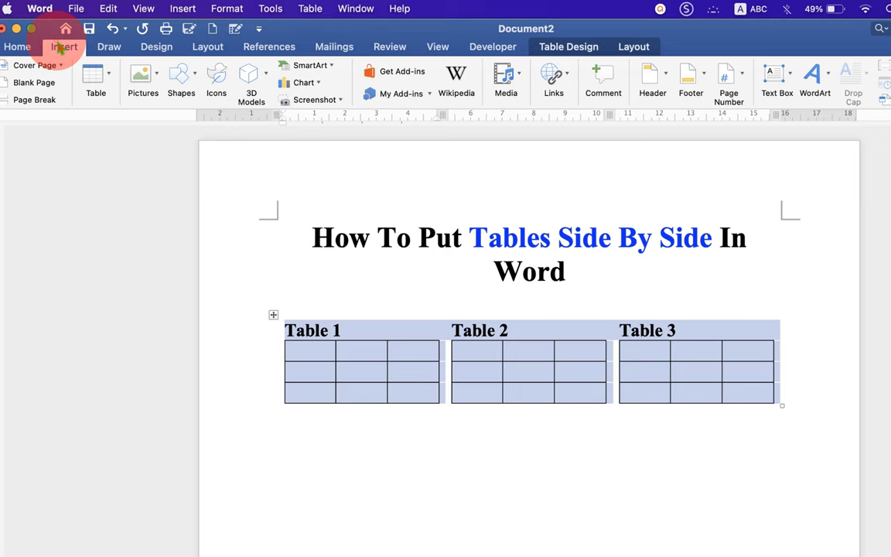
mouse_move(776, 74)
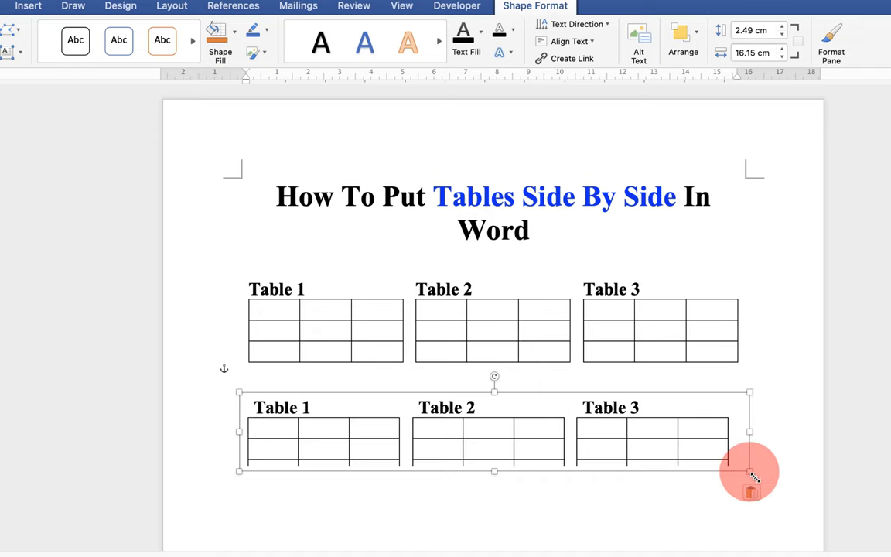
Step: Stretch the text box downward until the tables' last rows show, then select it
left_click_drag(750, 471, 749, 494)
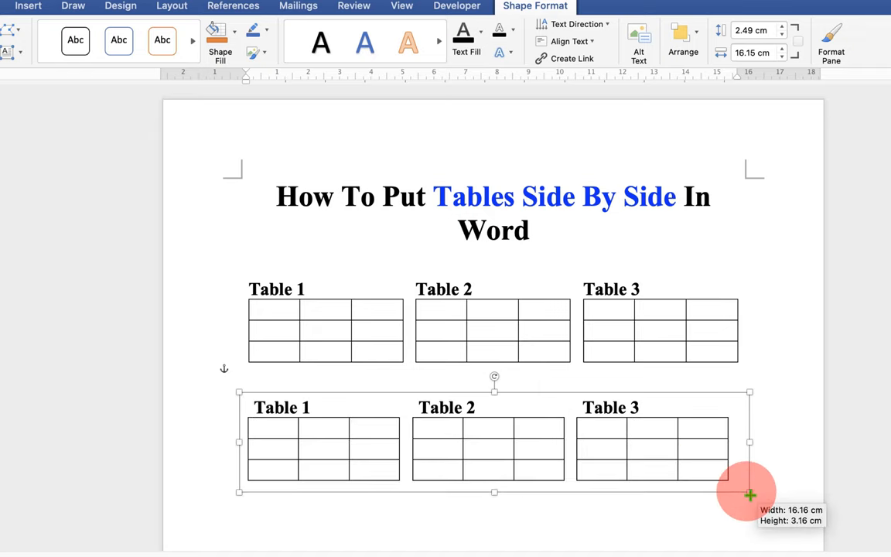
left_click(283, 362)
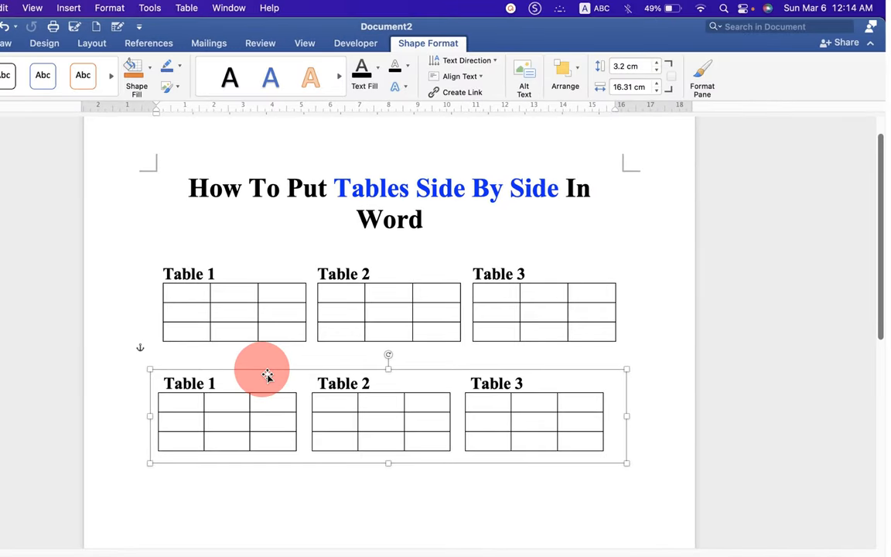
left_click(703, 76)
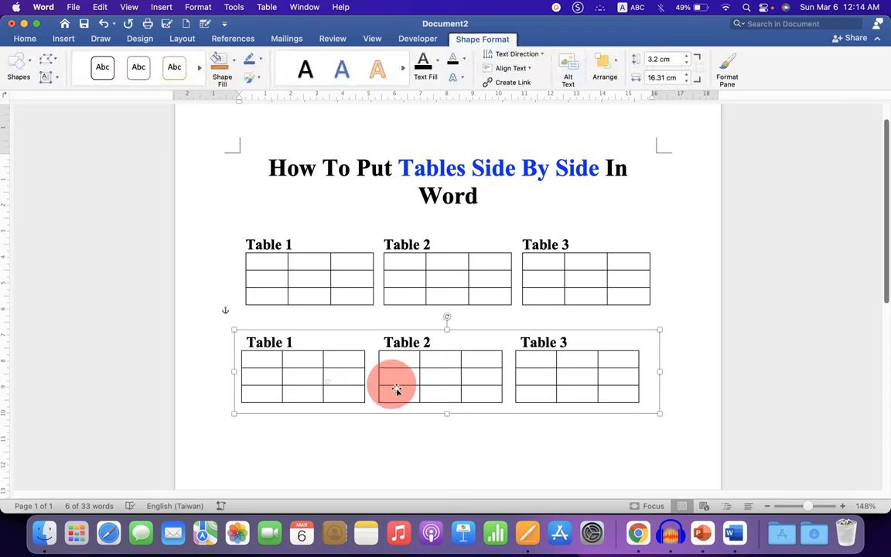
left_click_drag(397, 388, 418, 369)
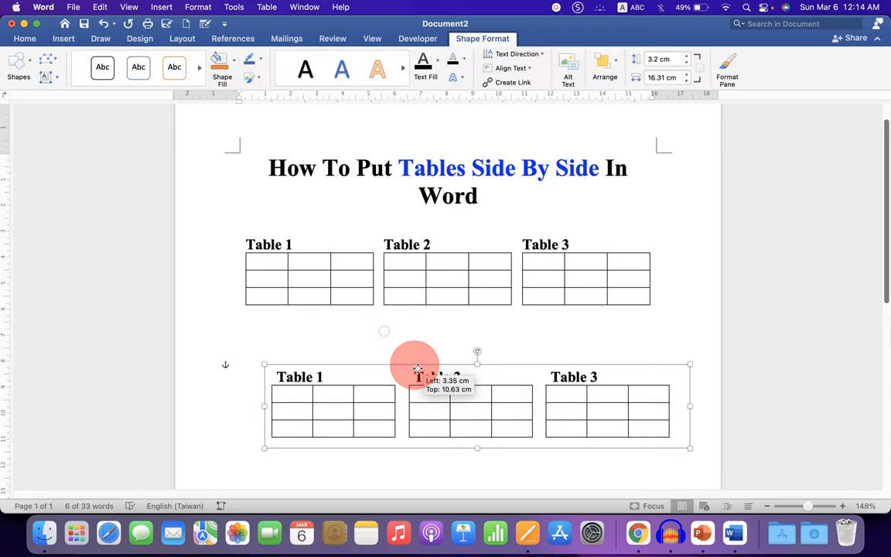
left_click_drag(417, 369, 385, 341)
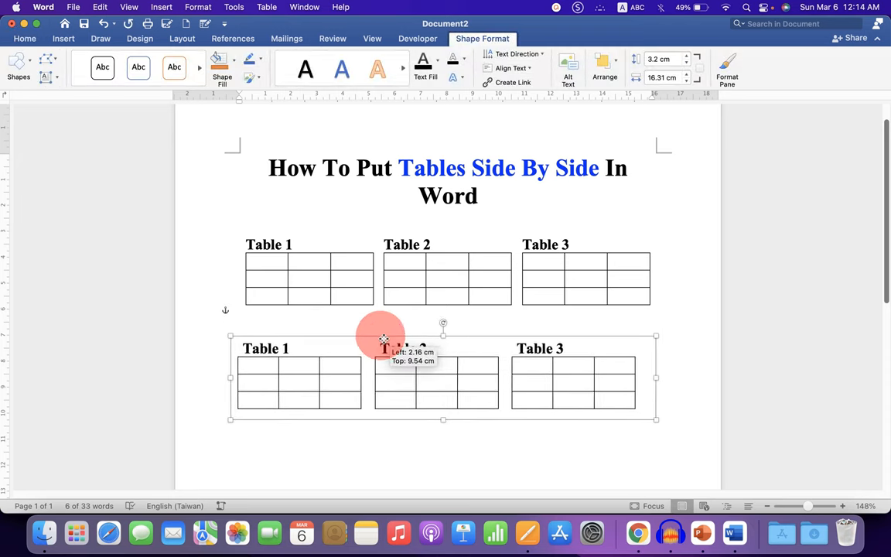
left_click_drag(384, 340, 397, 332)
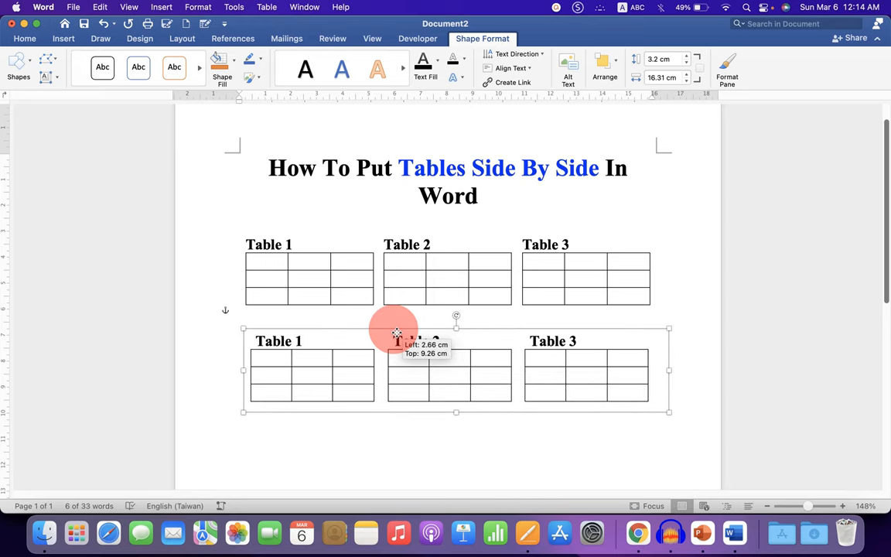
left_click_drag(397, 334, 391, 333)
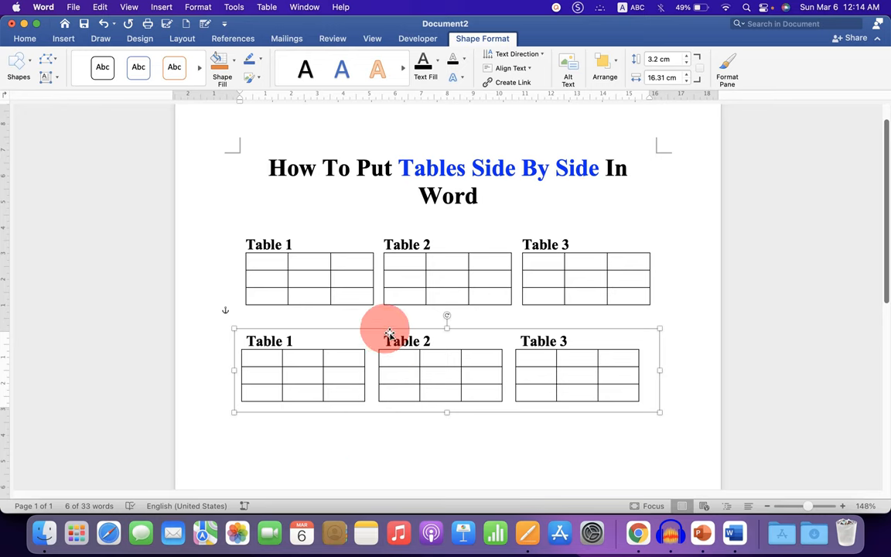
Step: Copy the text box and paste it below as a Picture (PNG) via Paste Special
right_click(389, 335)
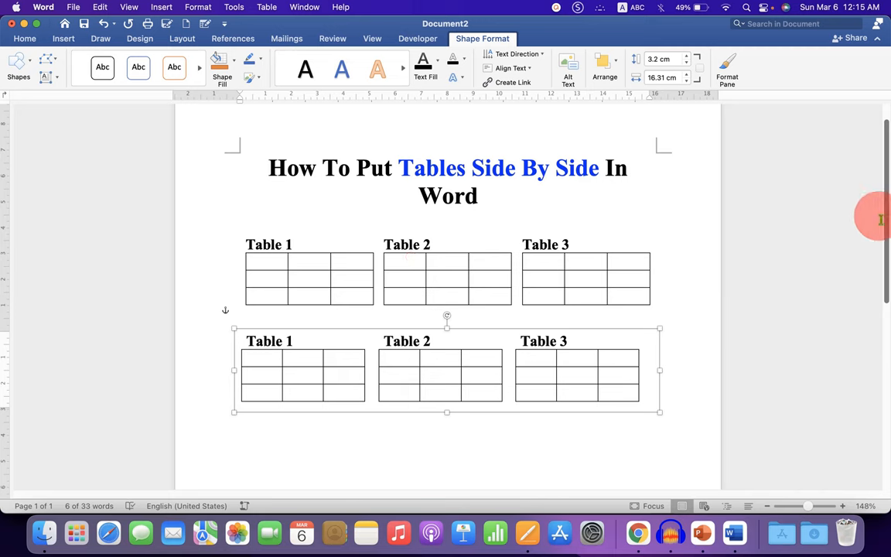
scroll("down", 3)
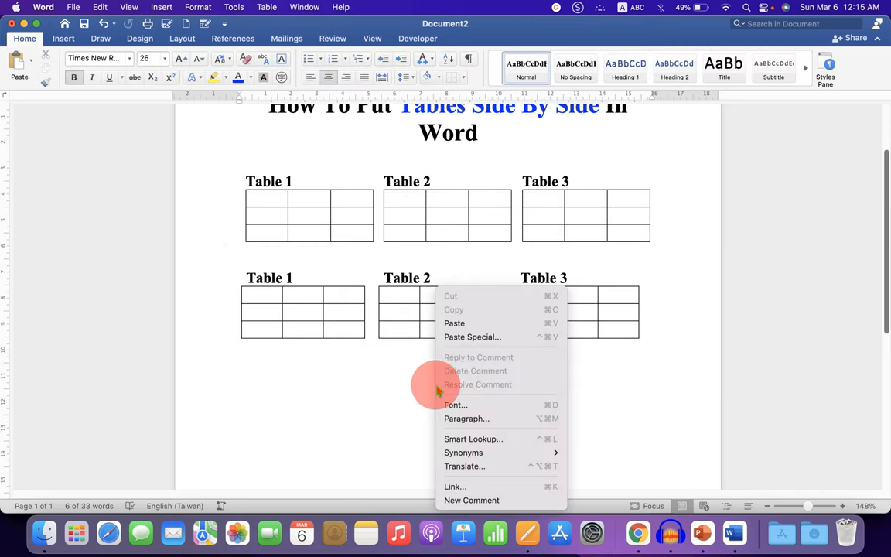
left_click(472, 337)
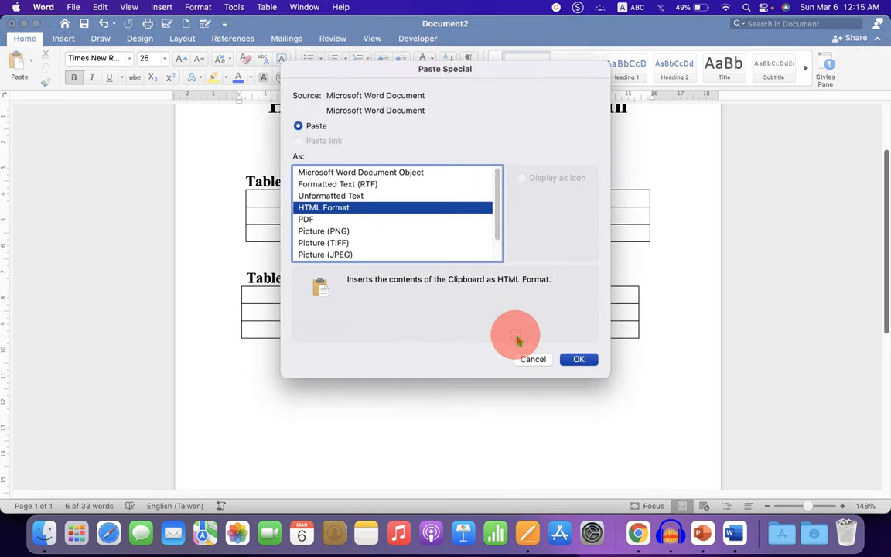
left_click(323, 230)
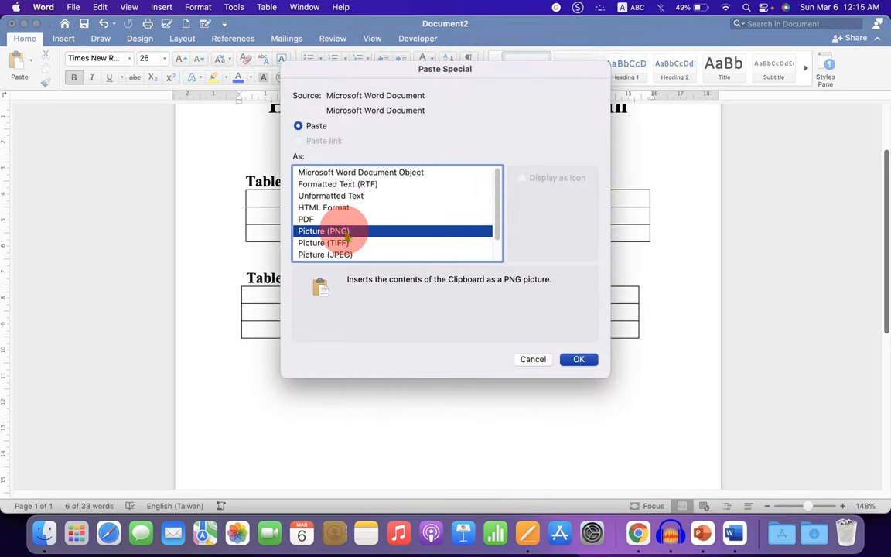
left_click(579, 359)
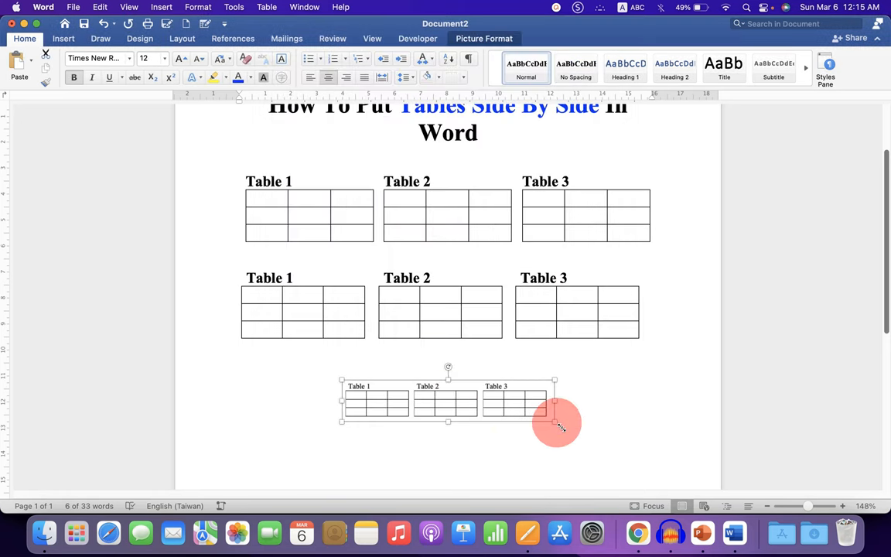
Step: Enlarge the pasted tables picture to full width and rotate it at an angle
left_click_drag(556, 422, 663, 462)
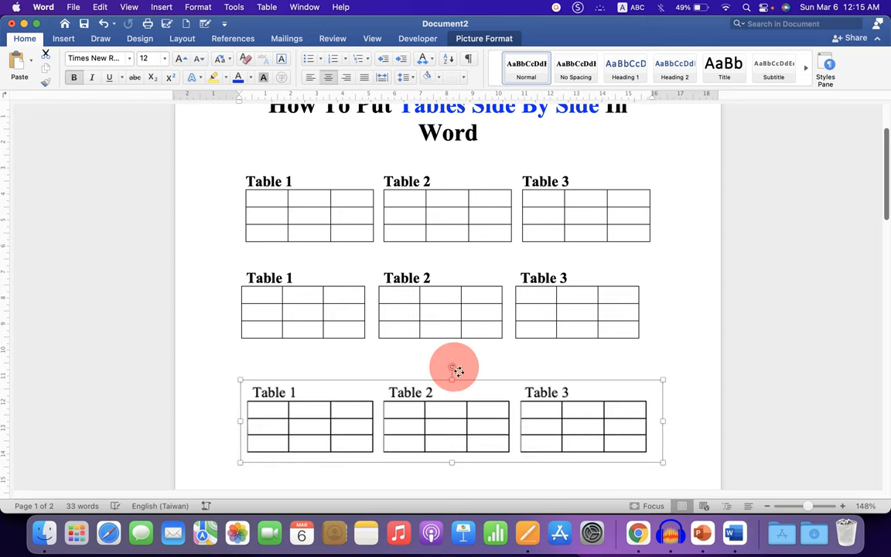
left_click_drag(454, 367, 440, 421)
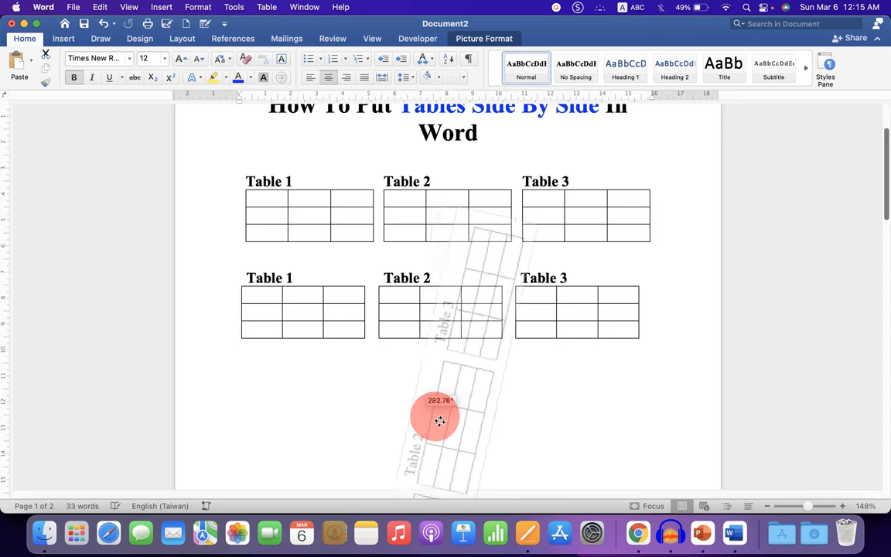